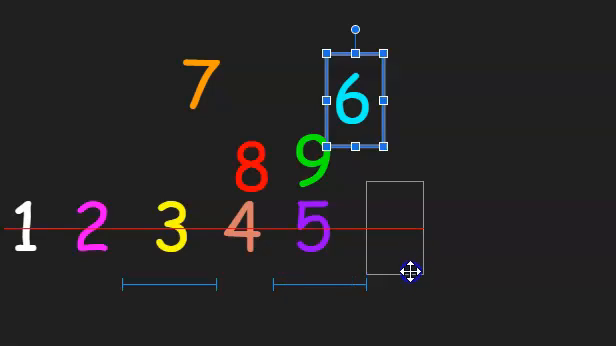
Place the cyan 6 on the baseline immediately after the purple 5, completing 1–6
drag(356, 96, 396, 228)
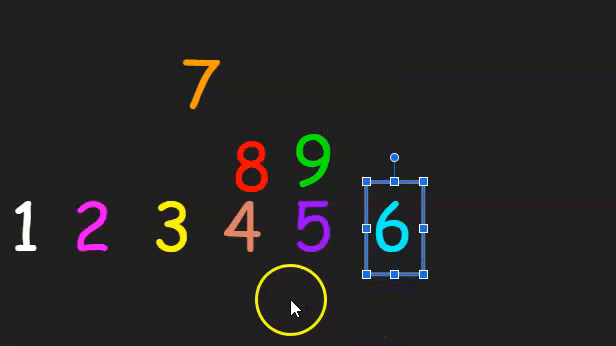